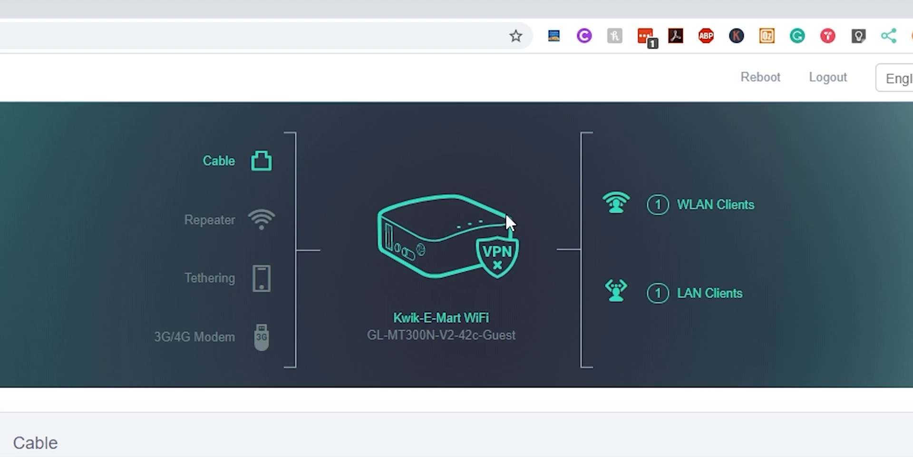
pyautogui.moveTo(503, 296)
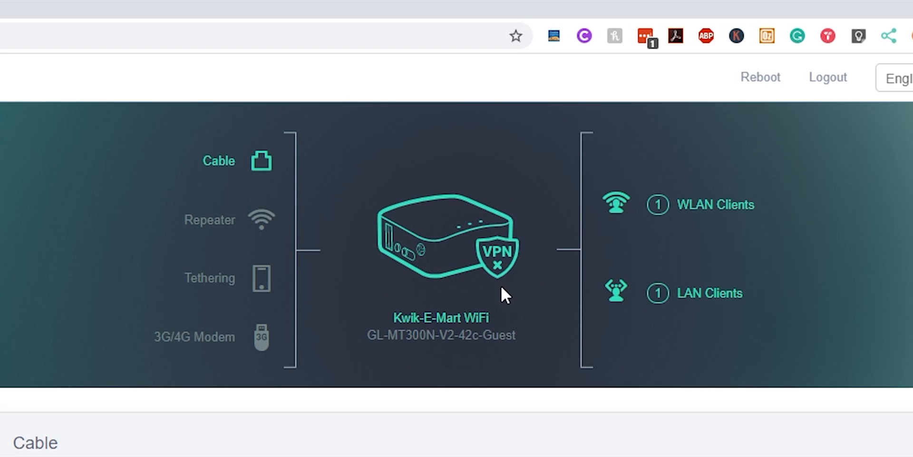
pyautogui.moveTo(262, 220)
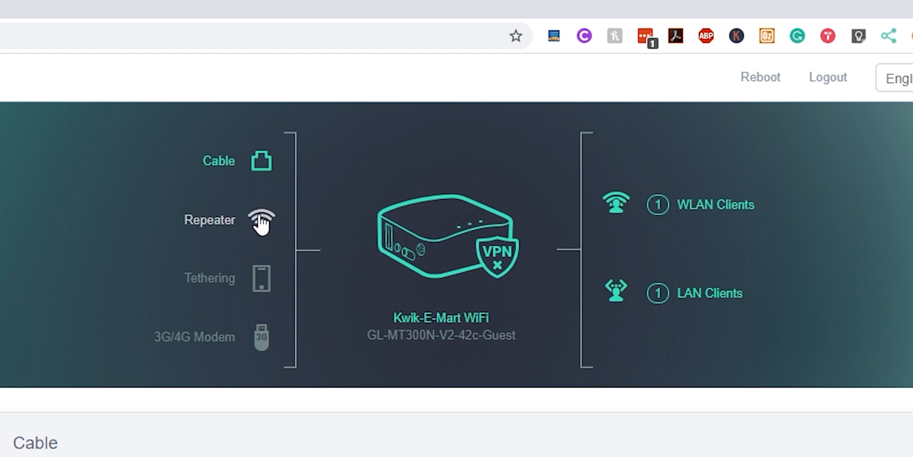
pyautogui.moveTo(264, 228)
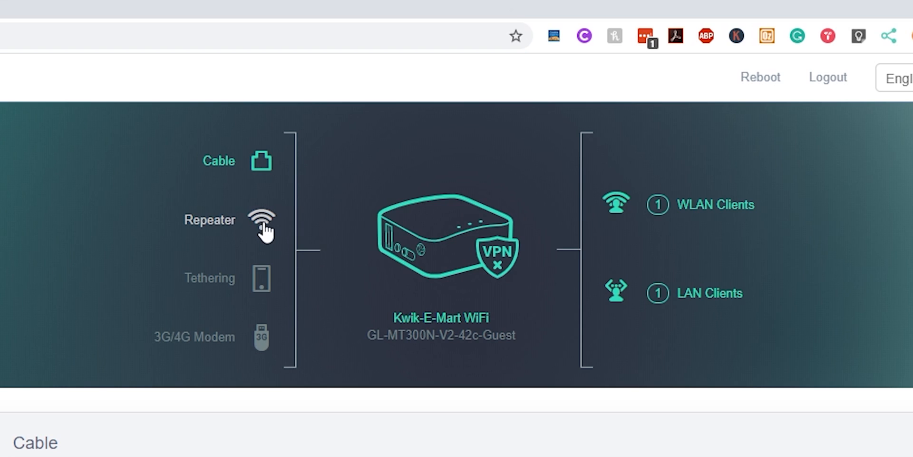
pyautogui.moveTo(224, 156)
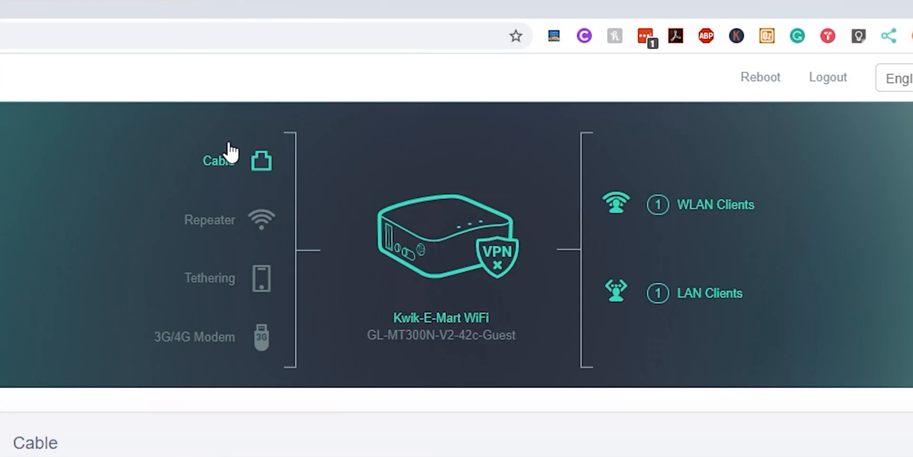
pyautogui.moveTo(233, 204)
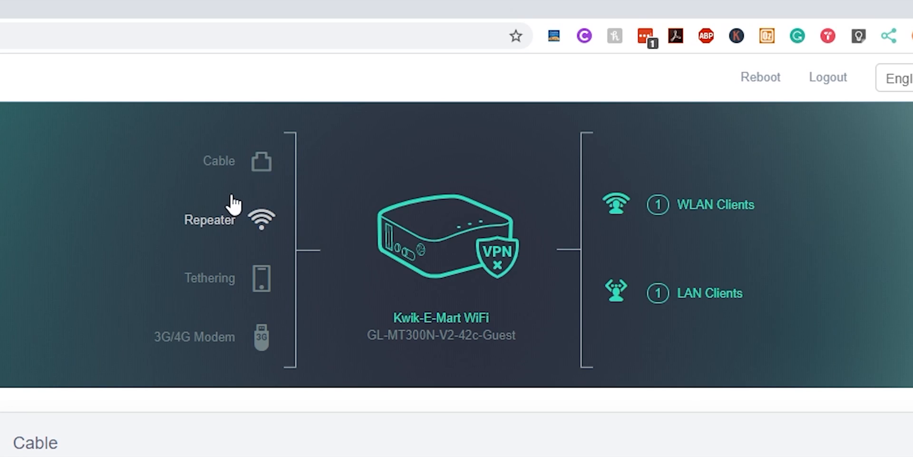
pyautogui.moveTo(570, 229)
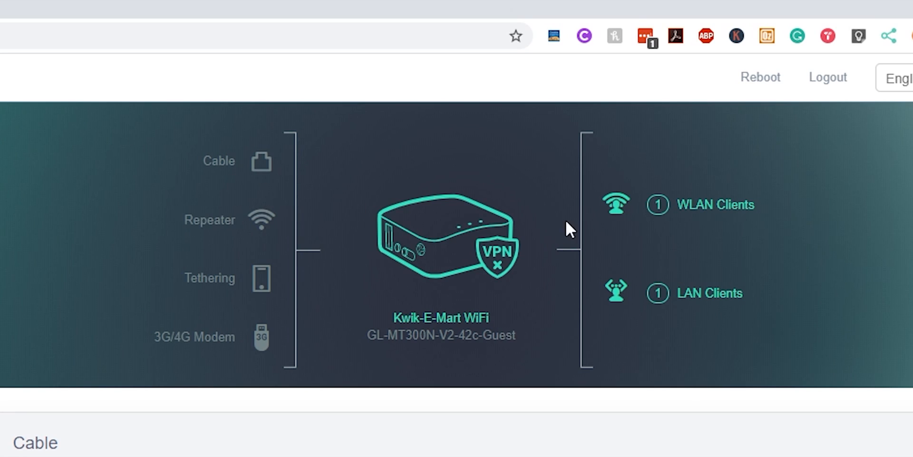
pyautogui.moveTo(731, 215)
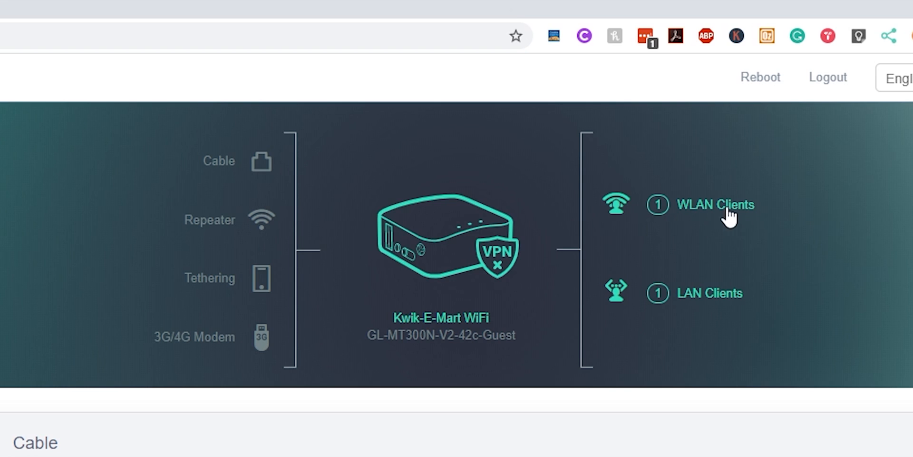
pyautogui.moveTo(645, 308)
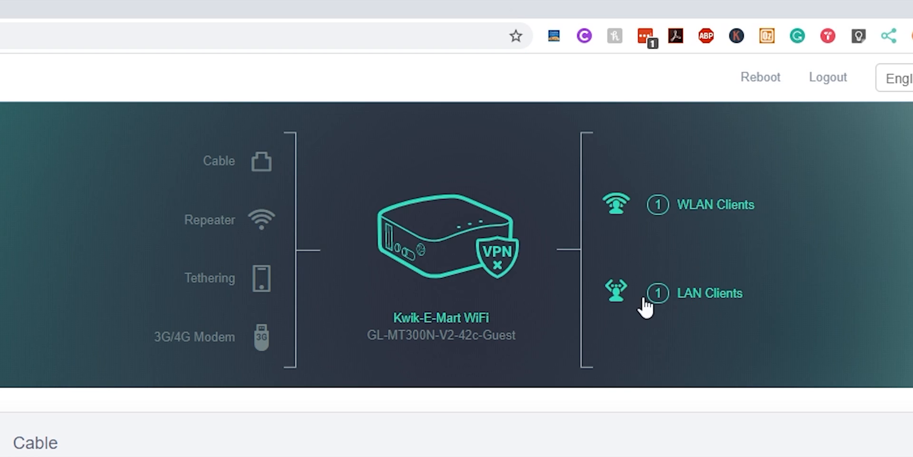
pyautogui.moveTo(274, 154)
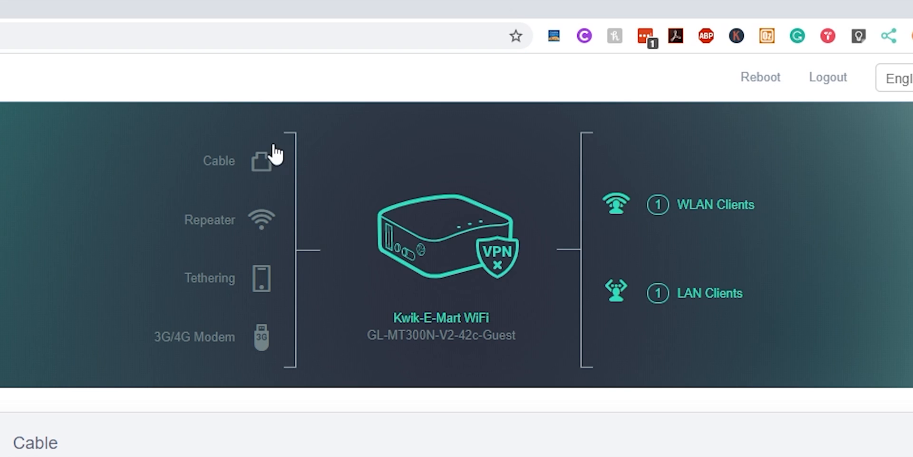
pyautogui.moveTo(459, 300)
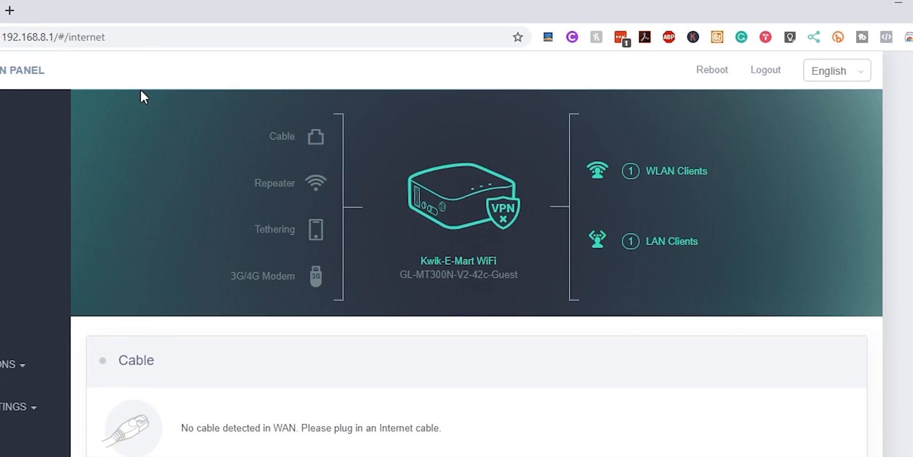
# - Load google.com in a new Chrome tab and see the No internet page
pyautogui.click(335, 24)
pyautogui.write('googl')
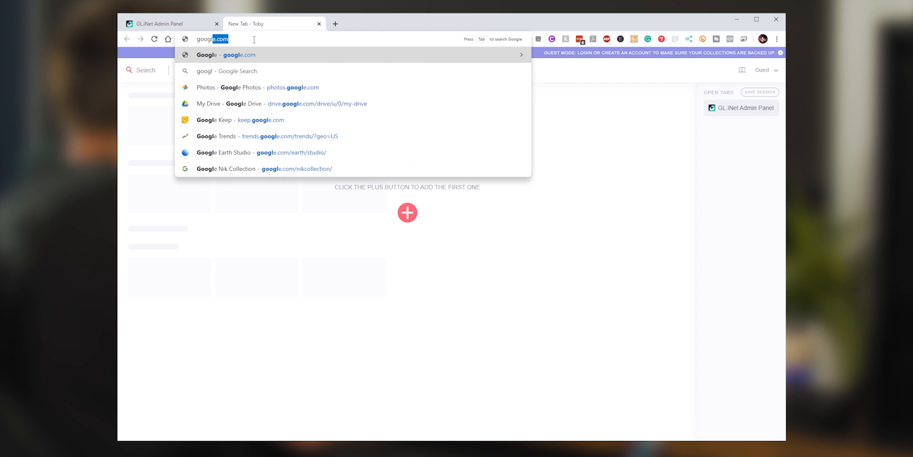
pyautogui.press('Return')
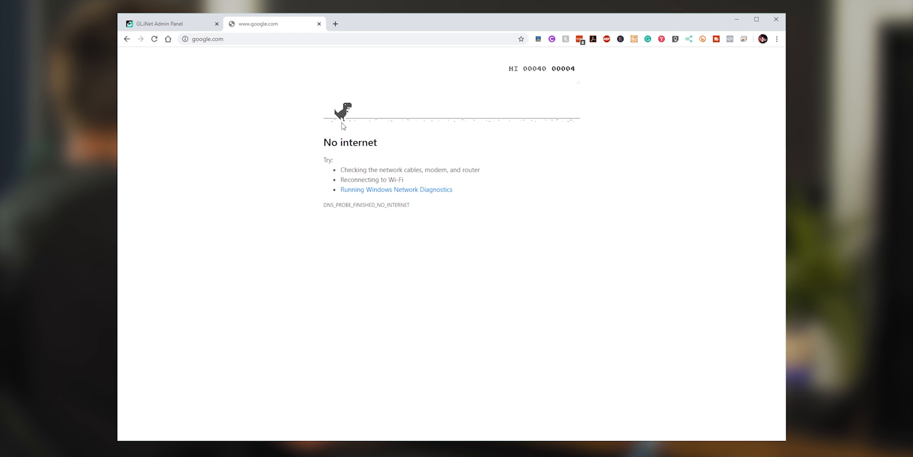
pyautogui.press('space')
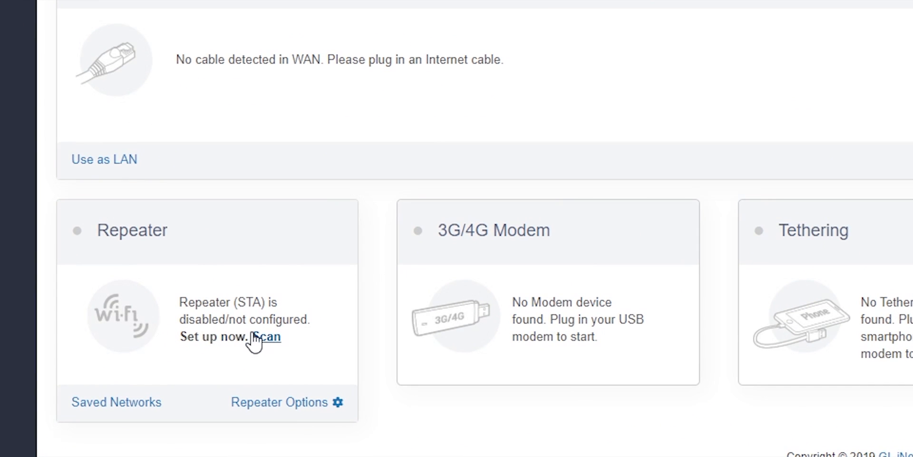
# - Scan for networks and join The LAN Down Under with its password remembered
pyautogui.scroll(3)
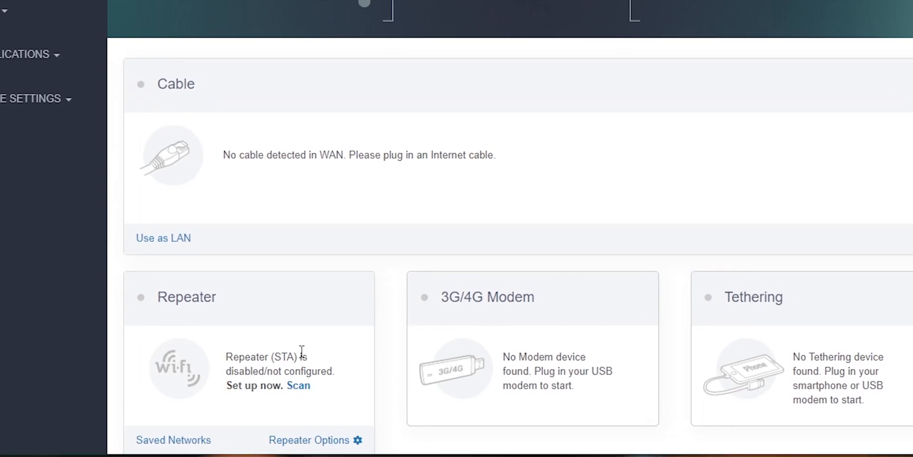
pyautogui.click(297, 385)
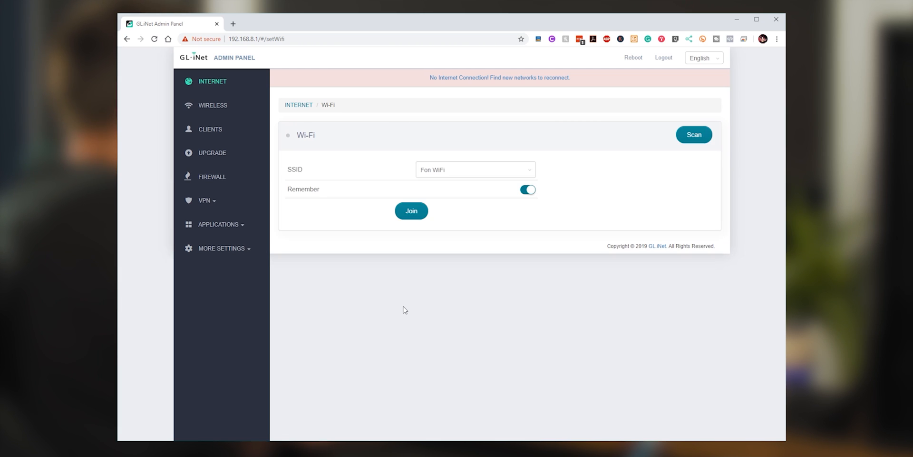
pyautogui.click(475, 169)
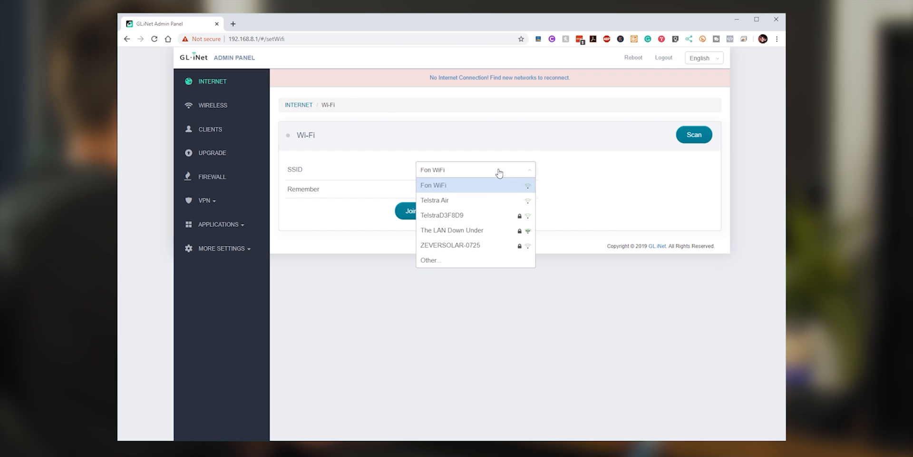
pyautogui.moveTo(471, 218)
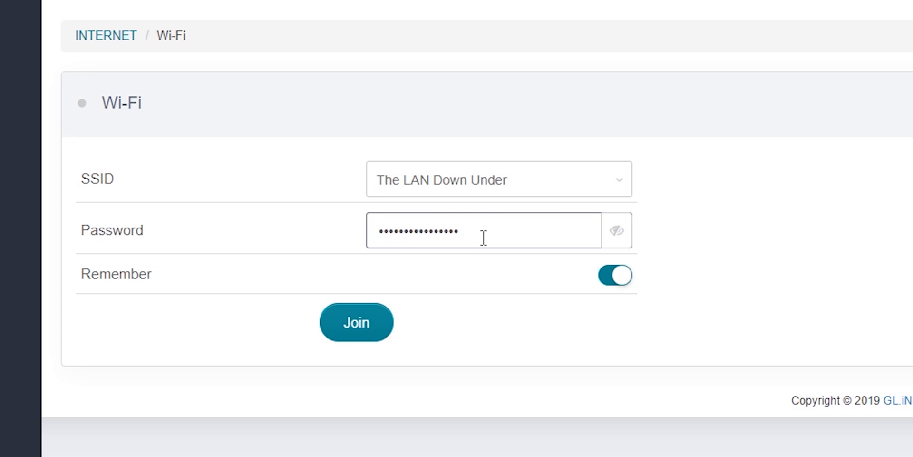
pyautogui.click(355, 322)
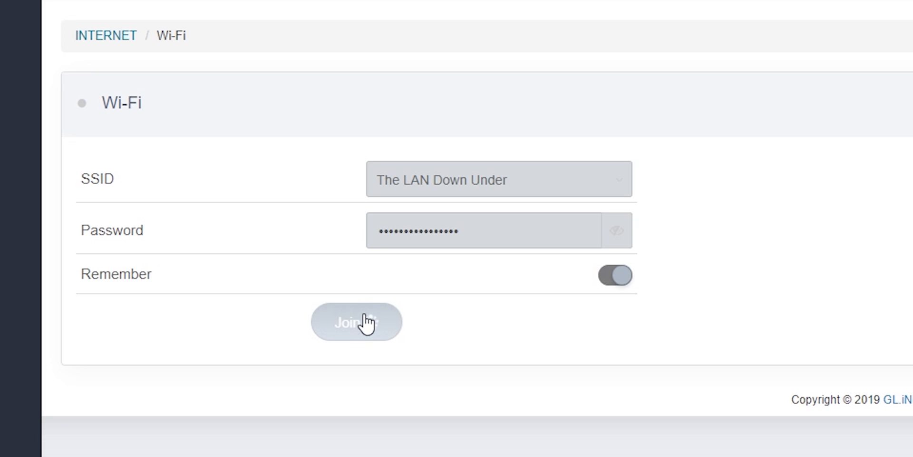
pyautogui.click(356, 322)
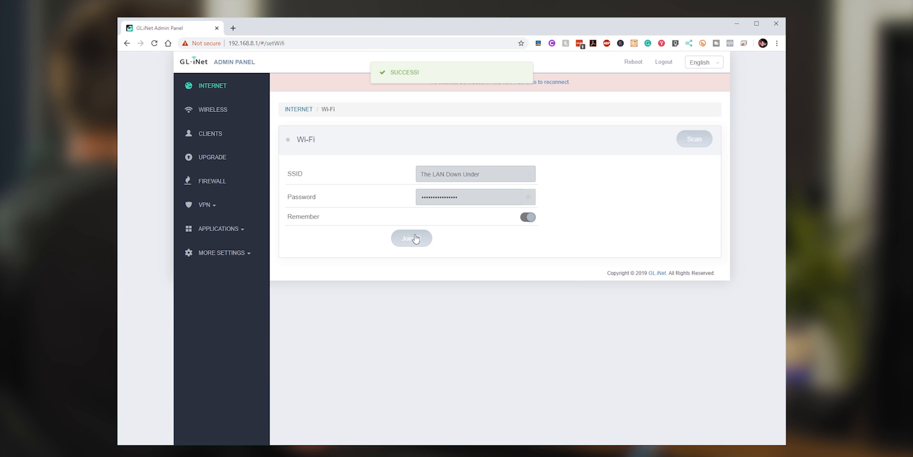
pyautogui.click(411, 238)
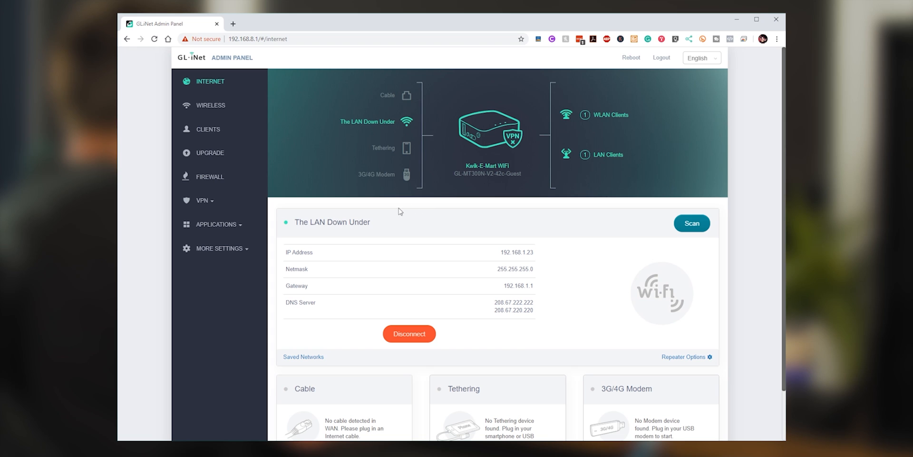
# - Review the repeater connection's IP address, netmask, gateway and DNS server on the Internet overview
pyautogui.doubleClick(332, 222)
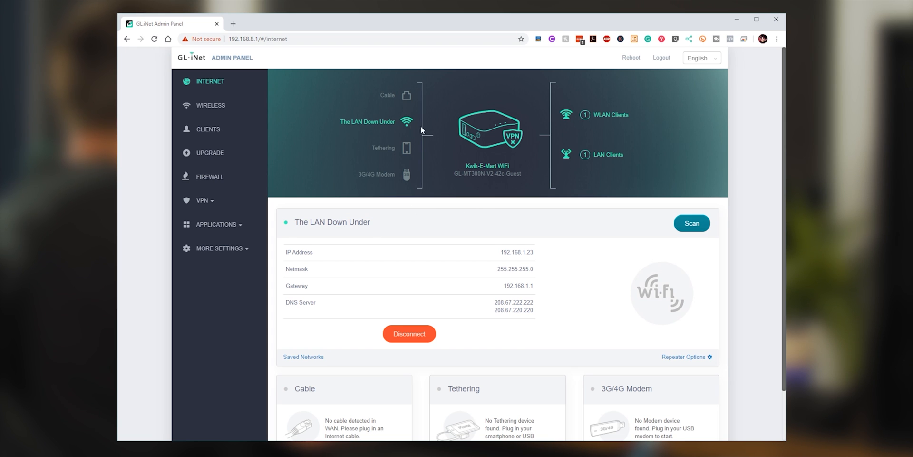
pyautogui.moveTo(590, 165)
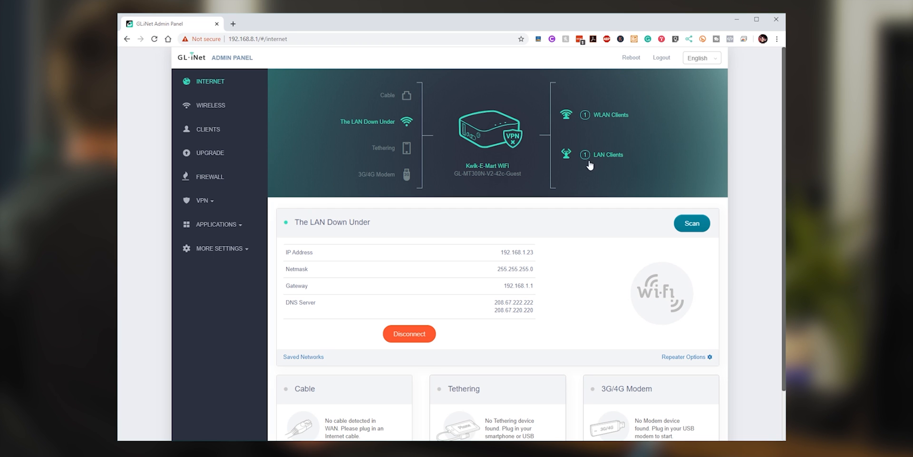
pyautogui.click(233, 24)
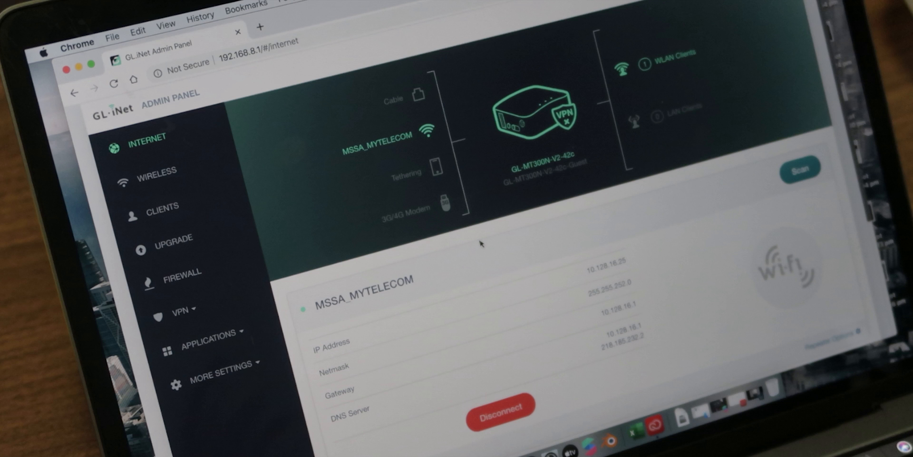
# - Go to VPN > OpenVPN Client in the sidebar
pyautogui.click(180, 309)
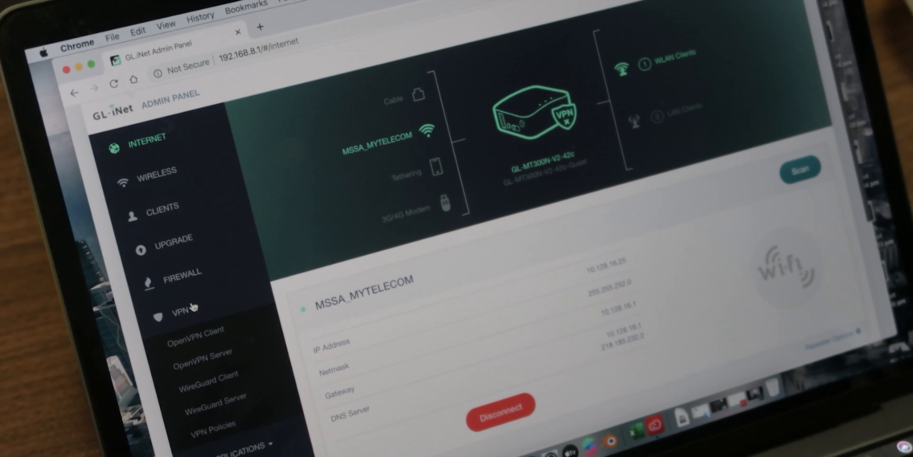
pyautogui.click(197, 328)
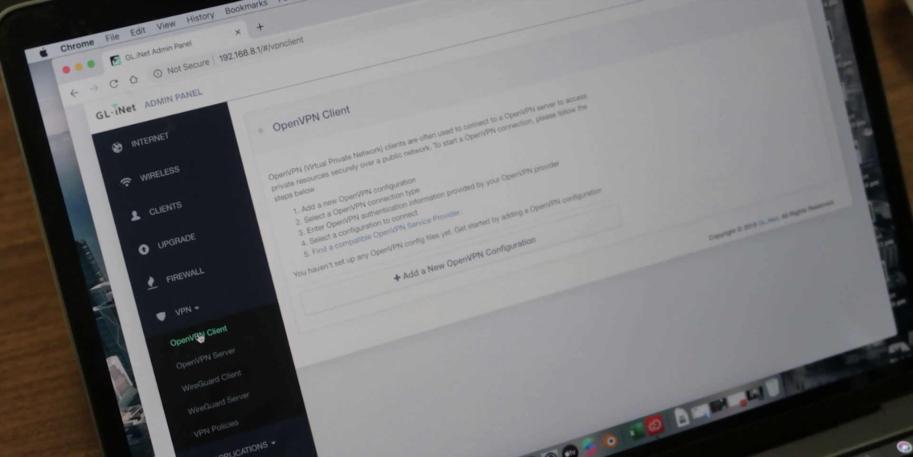
pyautogui.moveTo(407, 279)
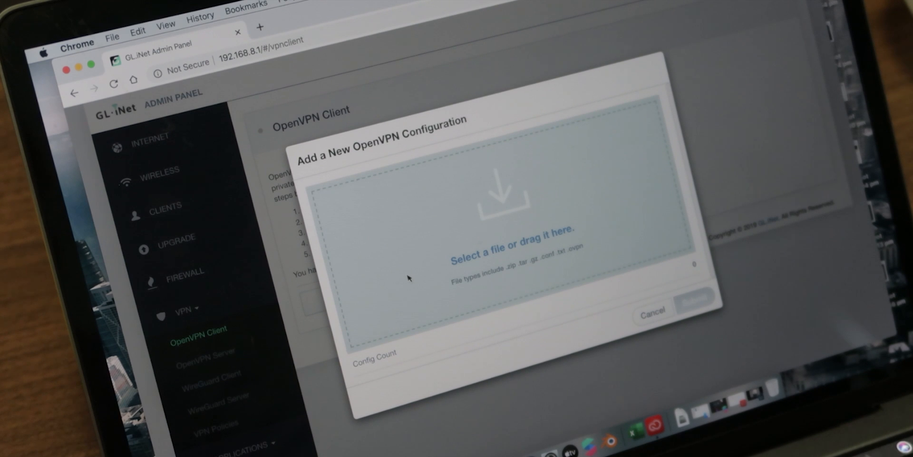
pyautogui.moveTo(407, 274)
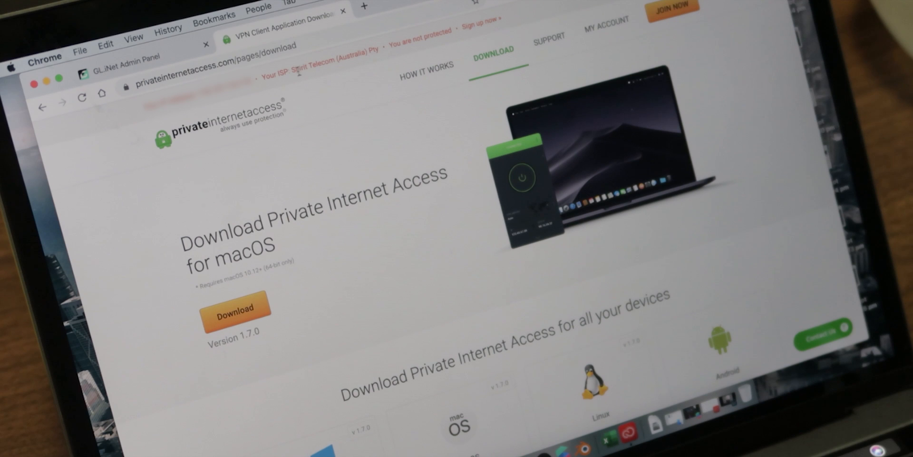
pyautogui.moveTo(447, 138)
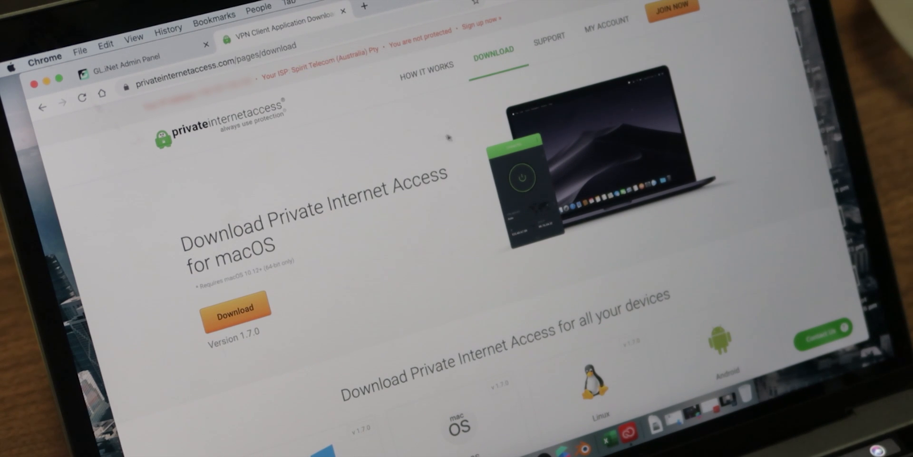
pyautogui.moveTo(457, 169)
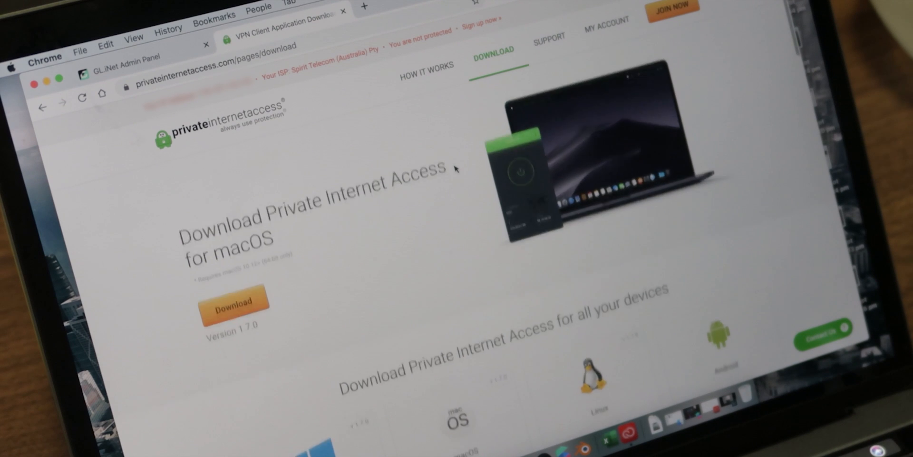
# - Scroll the PIA download page and open View OpenVPN Configurations
pyautogui.scroll(-3)
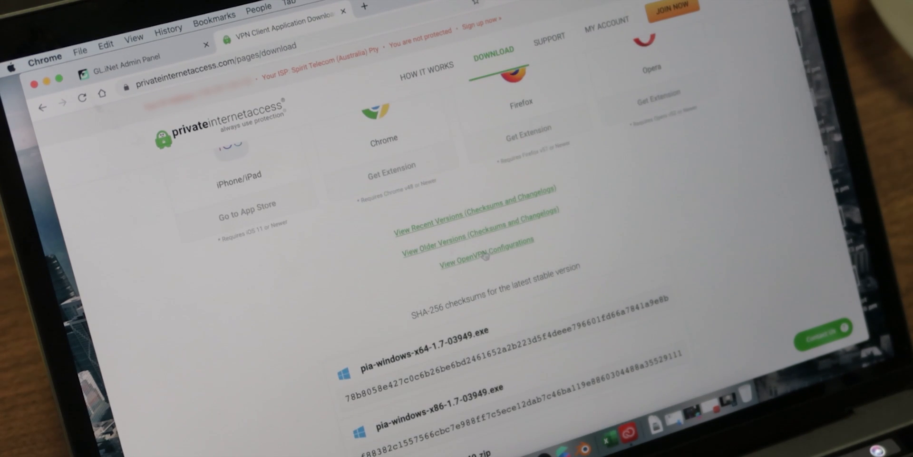
pyautogui.click(485, 254)
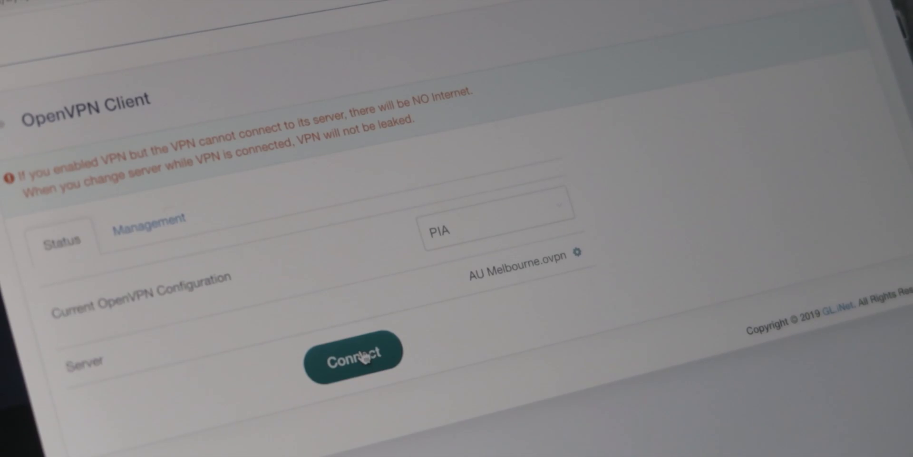
# - Connect the OpenVPN client using the PIA configuration
pyautogui.click(354, 353)
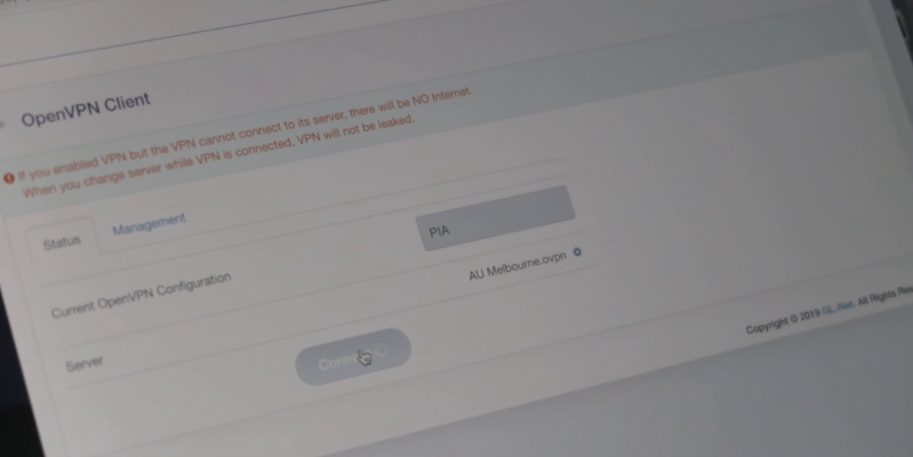
pyautogui.click(353, 351)
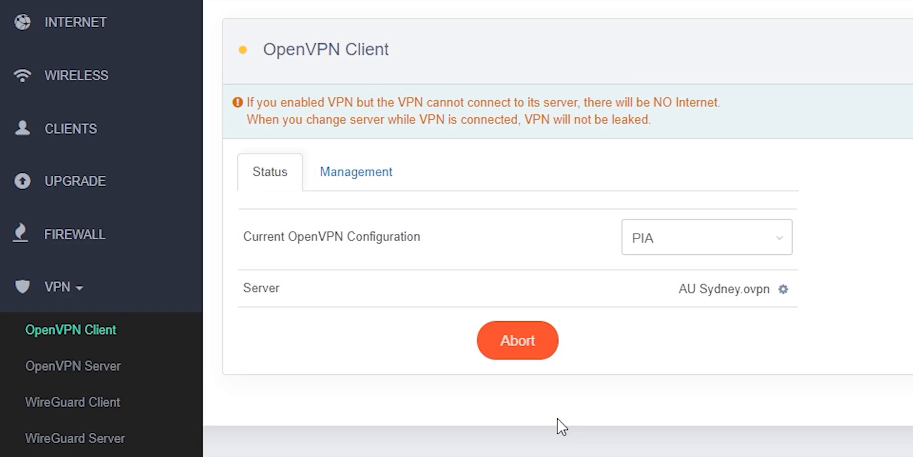